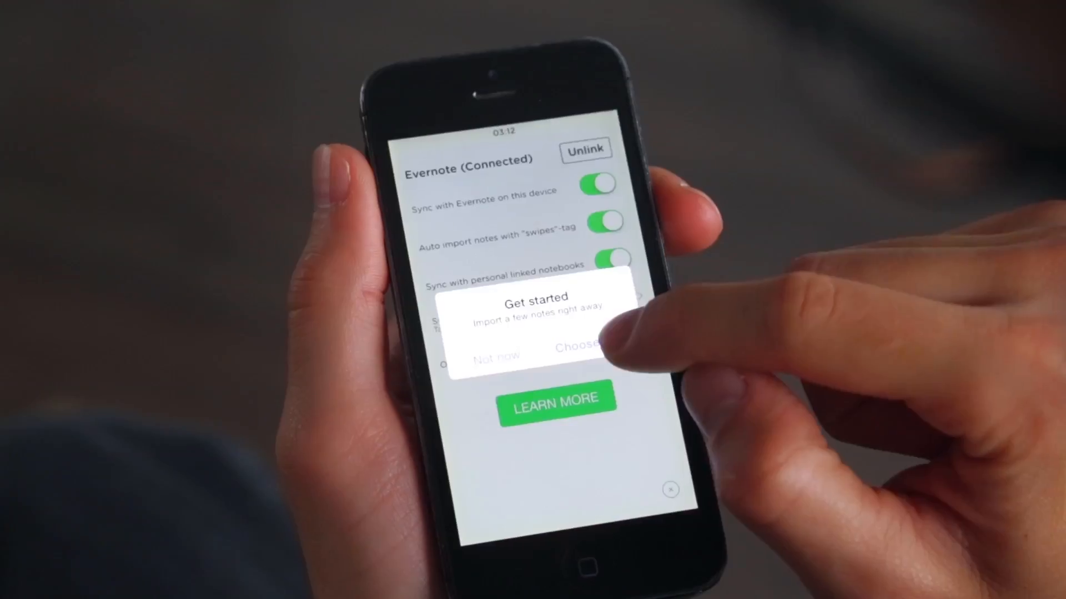
- Choose to import Evernote notes now and pick one note from the Importer list
click(575, 346)
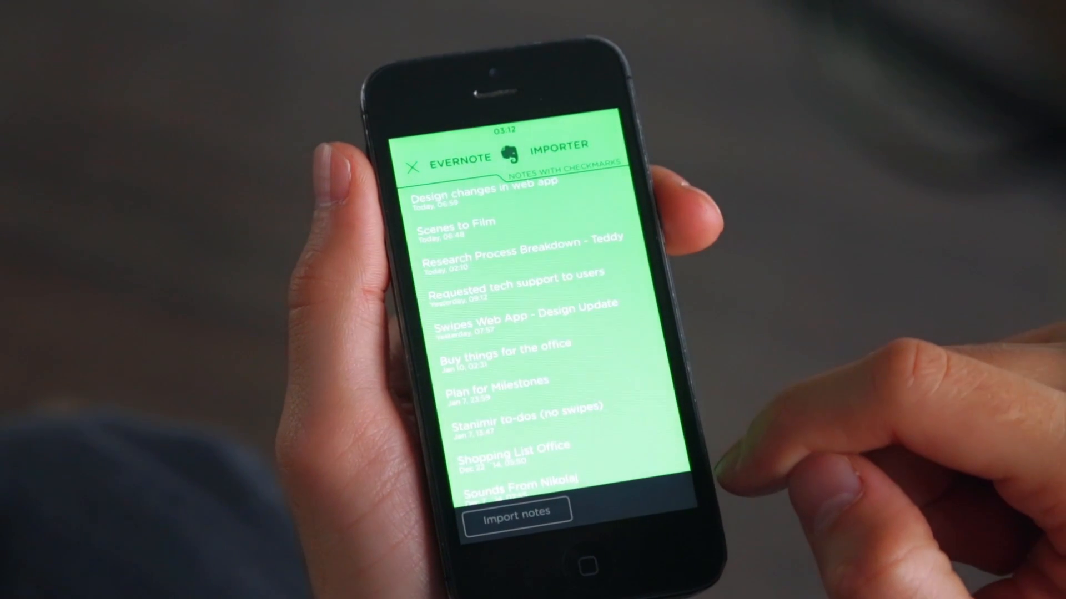
click(500, 199)
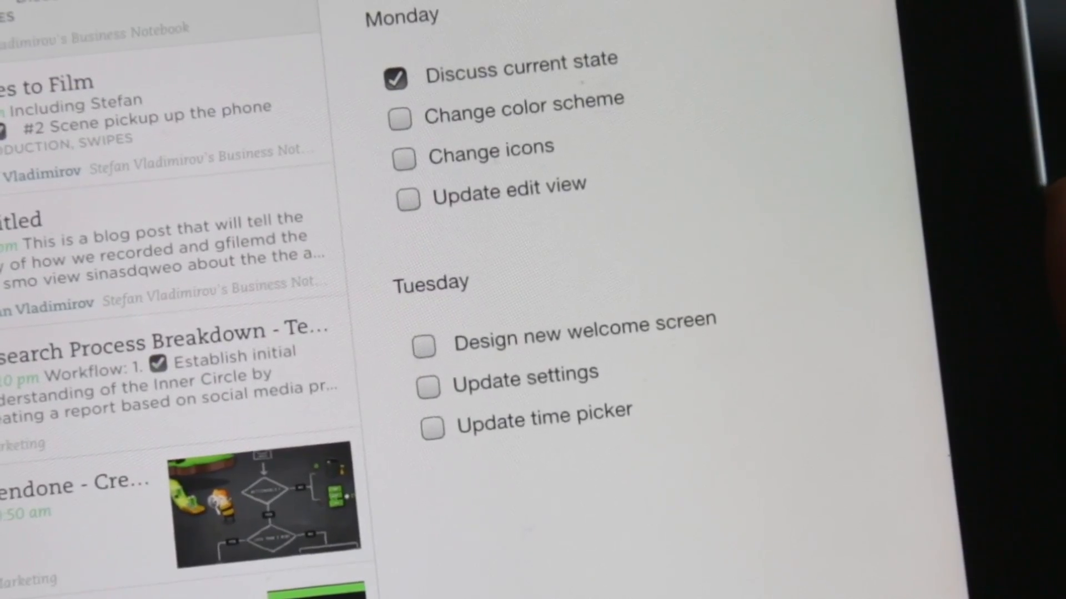
- Mark the Monday checklist item 'Change color scheme' as done in the Evernote note
click(404, 116)
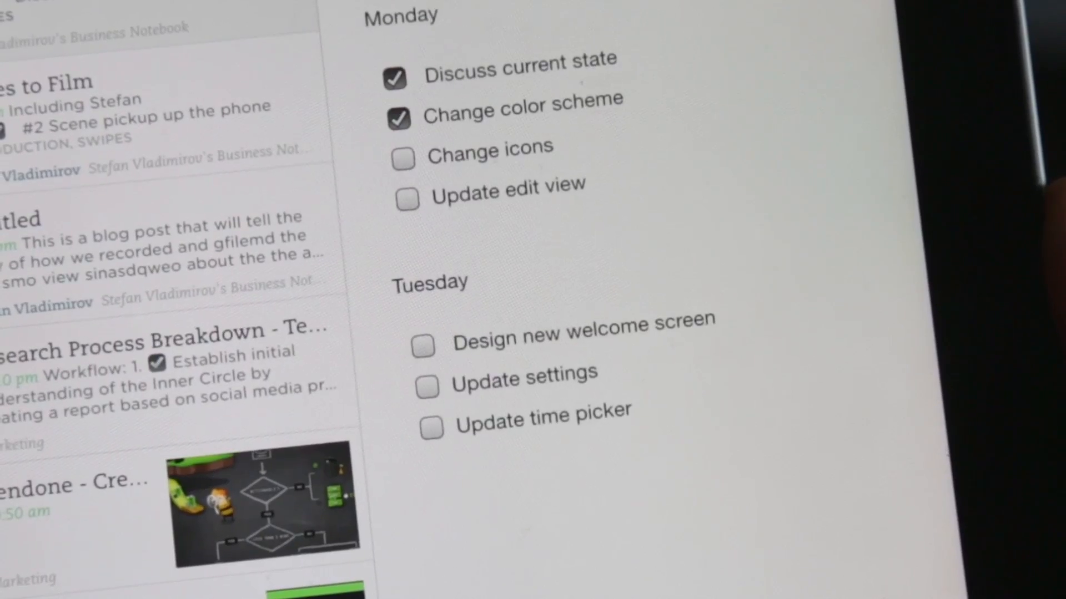